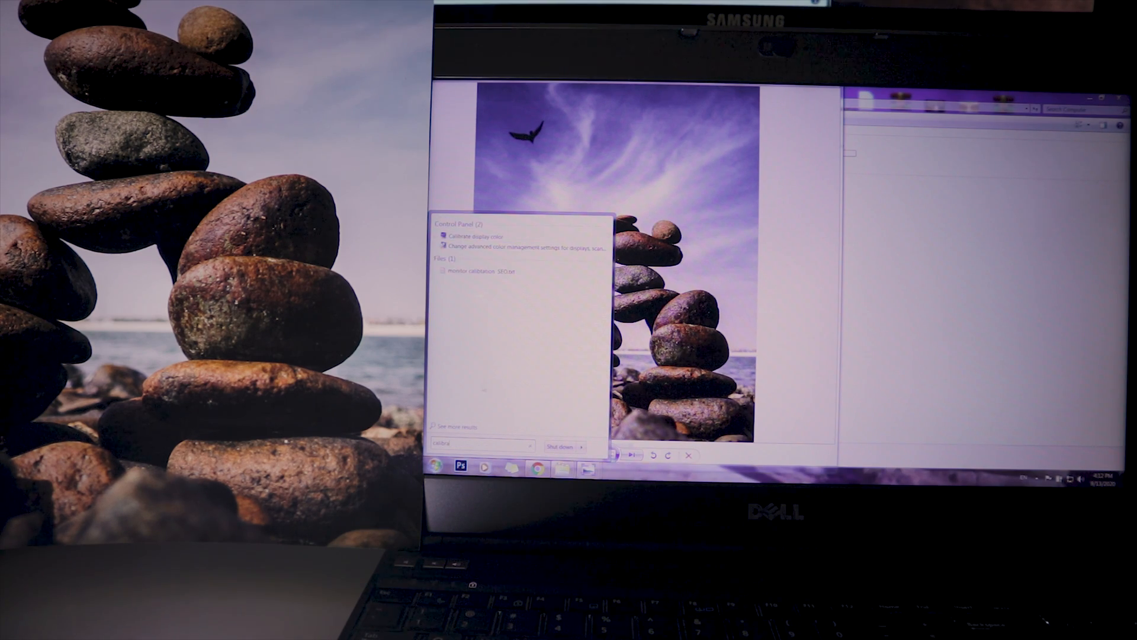
Launch Calibrate display color and advance past the Welcome, basic settings and gamma explanation pages
{"action": "left_click", "coordinate": [471, 236]}
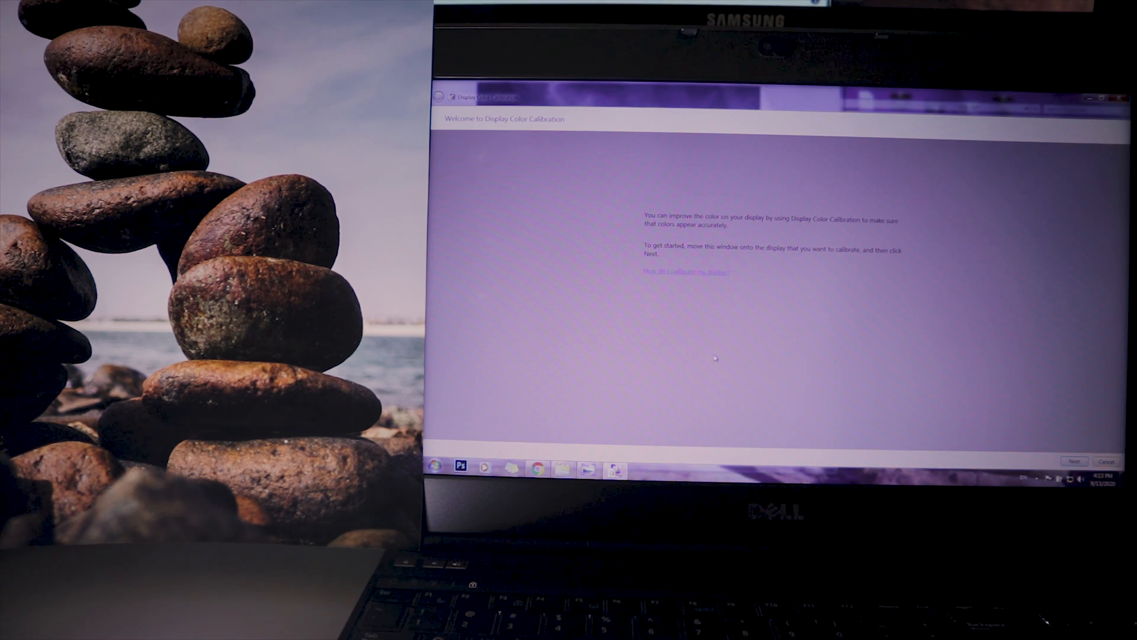
{"action": "left_click", "coordinate": [1073, 461]}
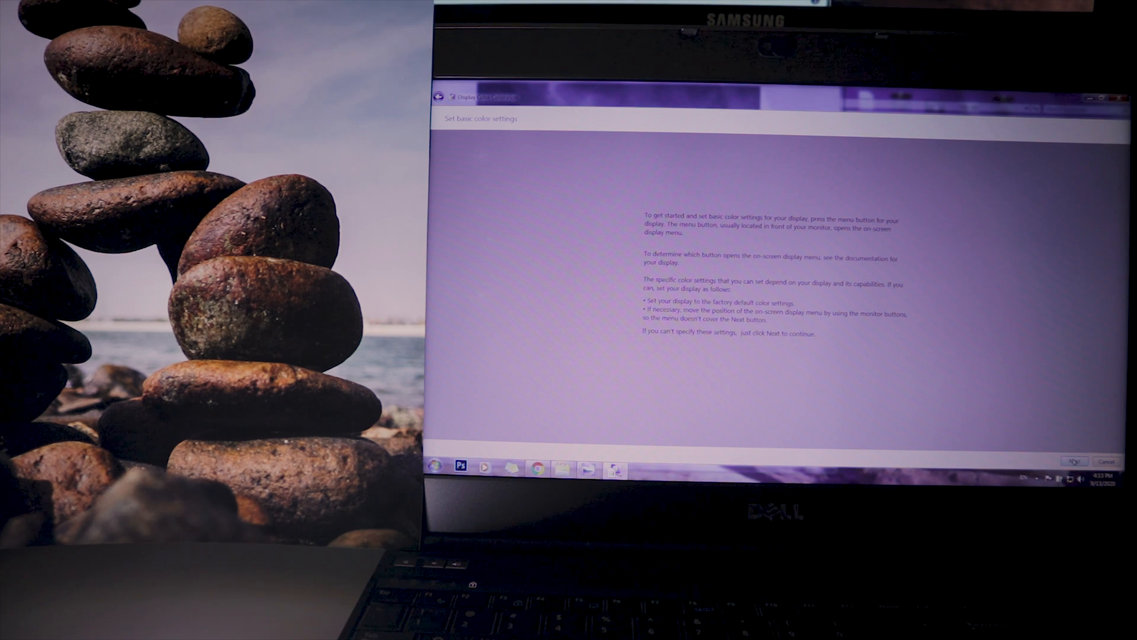
{"action": "left_click", "coordinate": [1073, 461]}
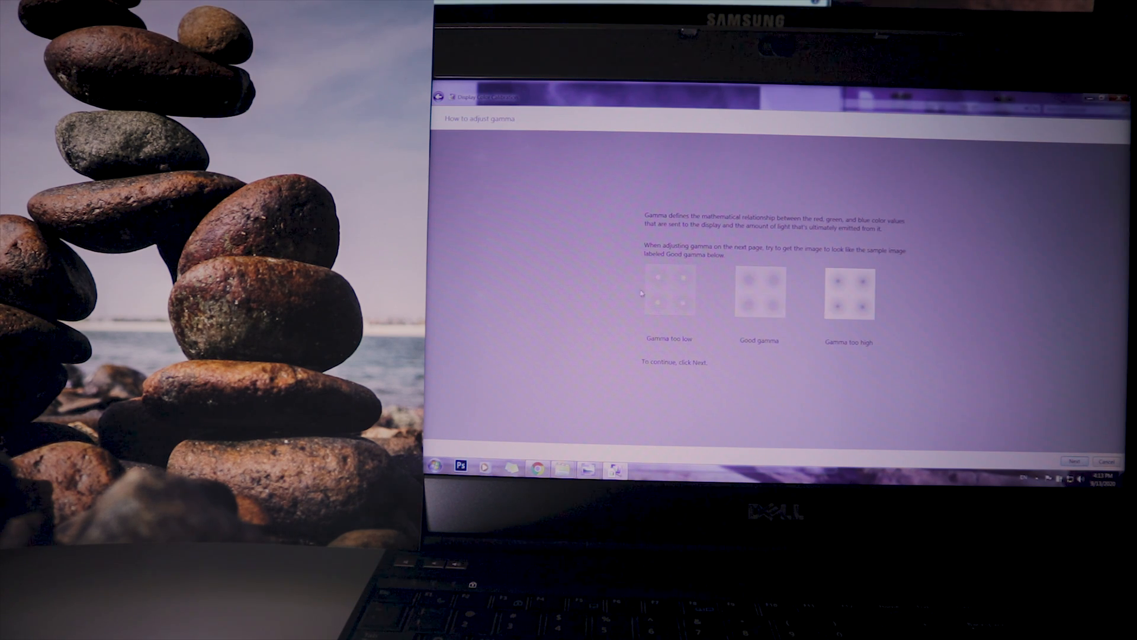
{"action": "left_click", "coordinate": [1074, 461]}
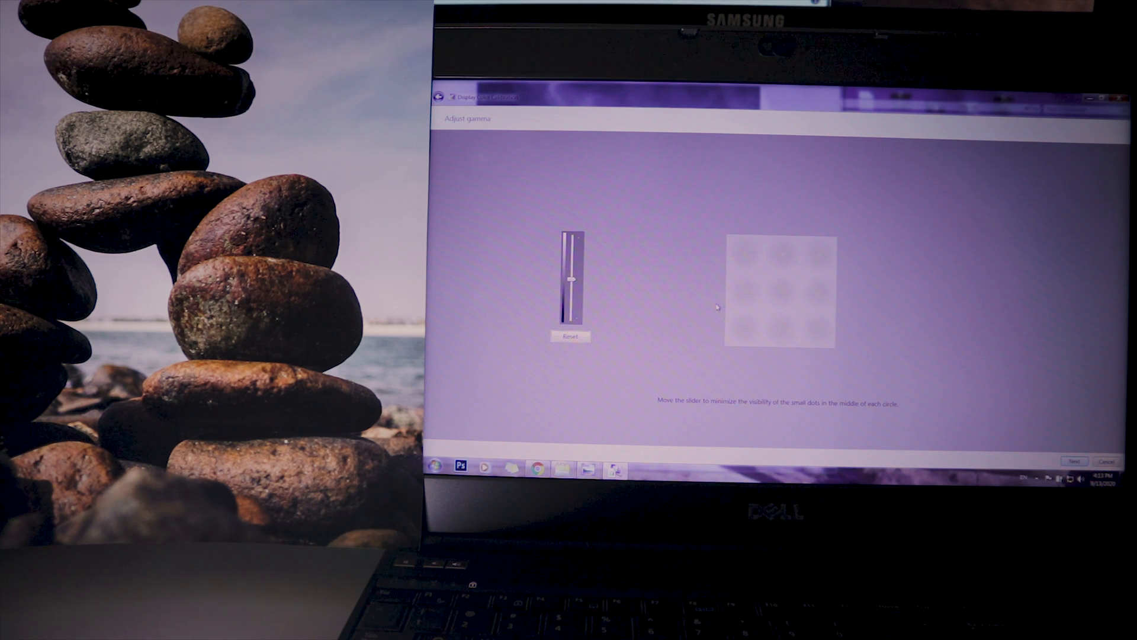
Leave the gamma adjustment as it is and reach 'How to adjust color balance'
{"action": "left_click", "coordinate": [1074, 461]}
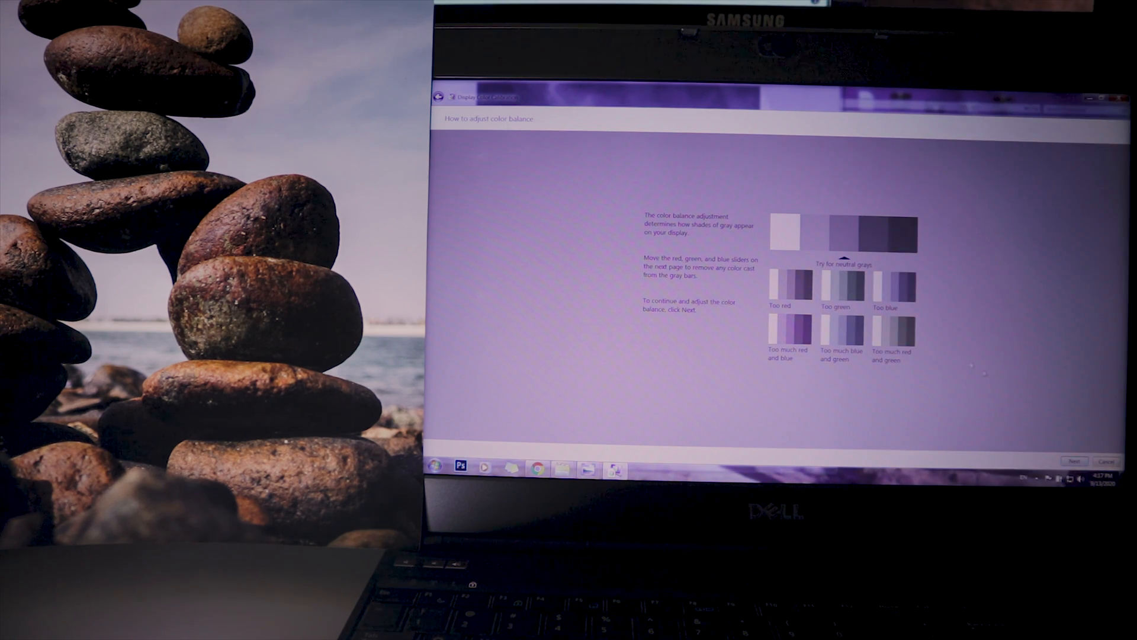
Drag the colour balance sliders until the gray bars look neutral
{"action": "left_click", "coordinate": [1072, 461]}
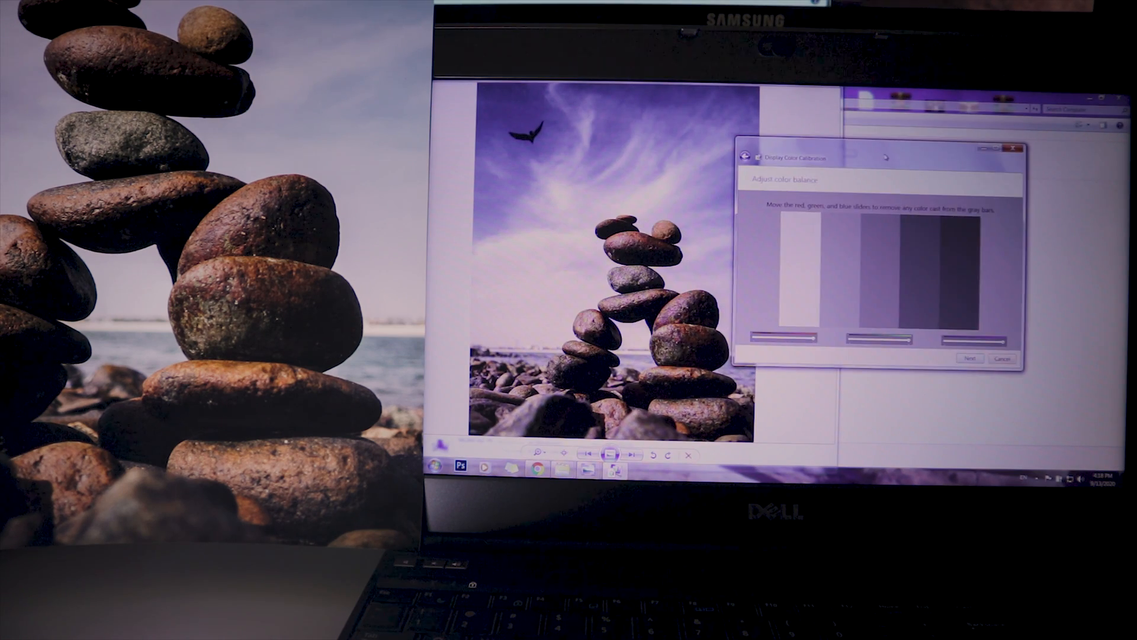
{"action": "left_click_drag", "start_coordinate": [797, 158], "coordinate": [869, 174]}
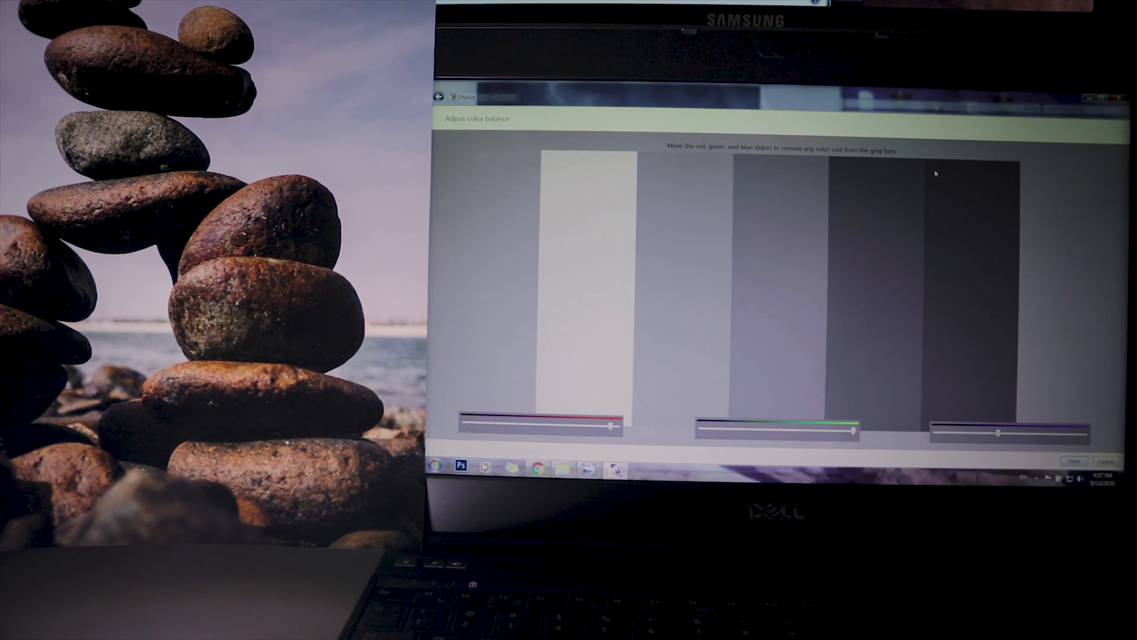
Finish the calibration and compare Previous versus Current calibration on the rock photo
{"action": "left_click", "coordinate": [1074, 461]}
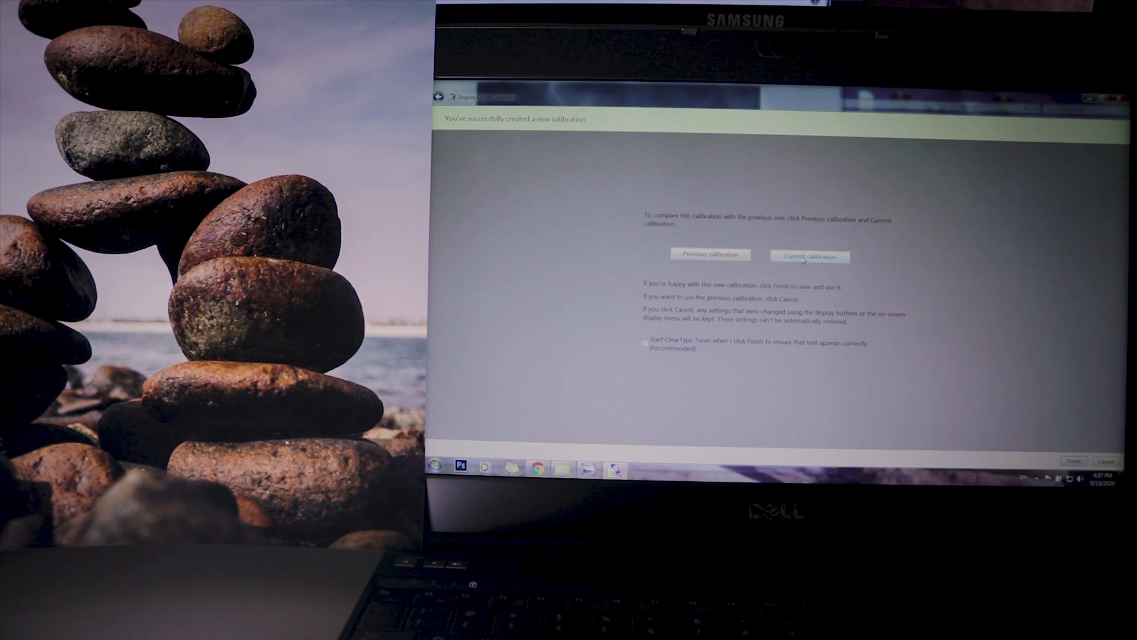
{"action": "mouse_move", "coordinate": [714, 102]}
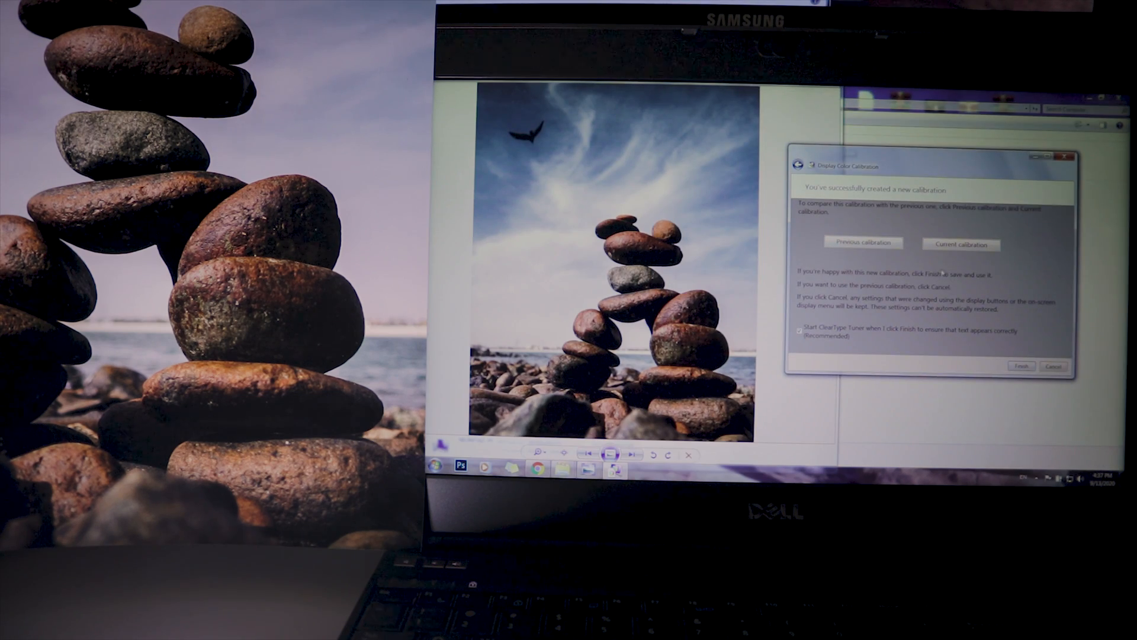
{"action": "left_click", "coordinate": [863, 243]}
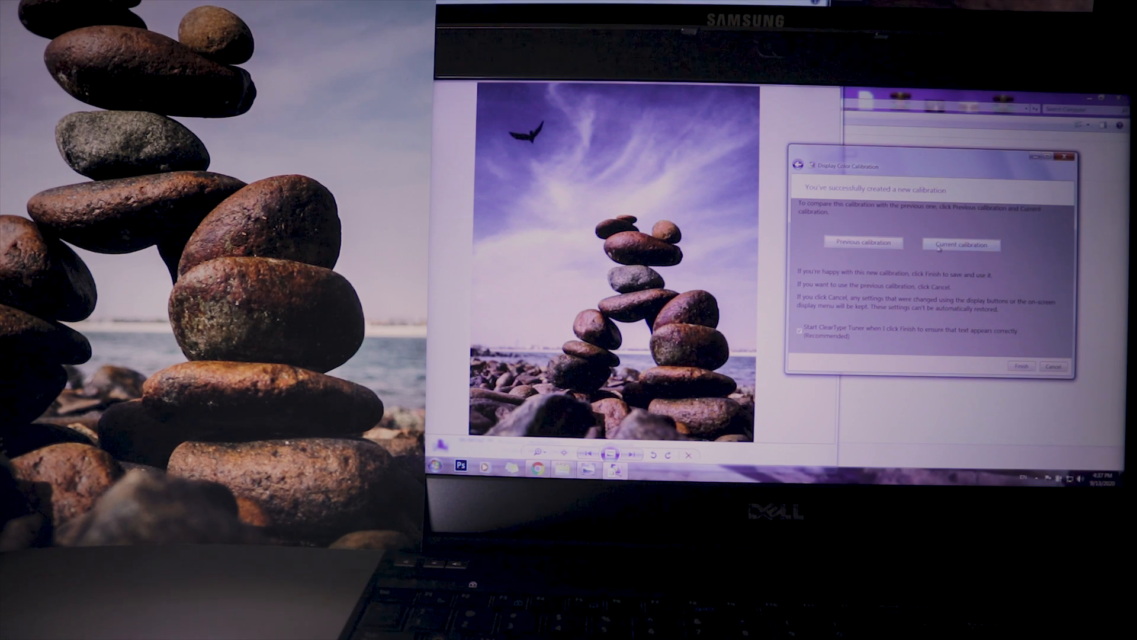
{"action": "left_click", "coordinate": [960, 244]}
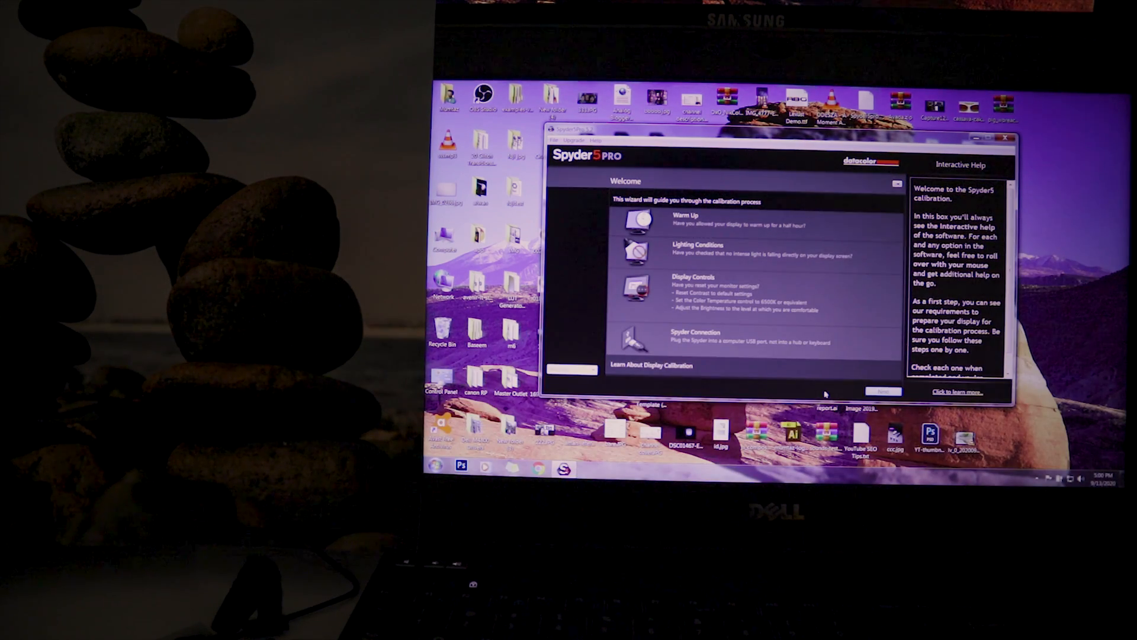
Choose Laptop display type, keep the calibration settings, and measure the screen with the Spyder sensor
{"action": "left_click", "coordinate": [882, 392]}
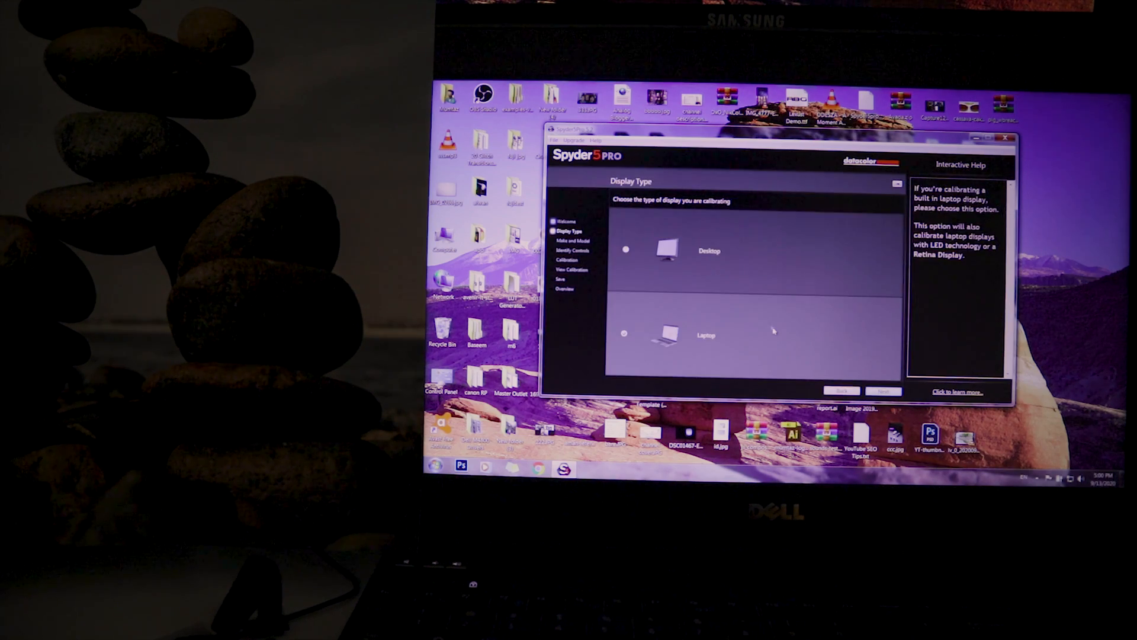
{"action": "left_click", "coordinate": [883, 391]}
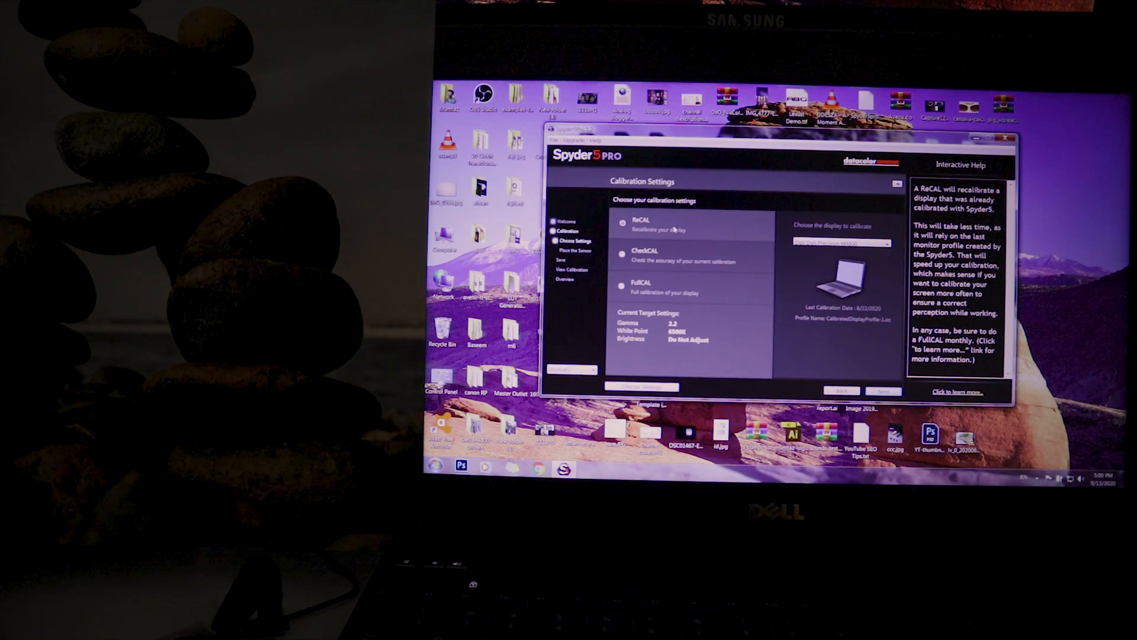
{"action": "left_click", "coordinate": [883, 391]}
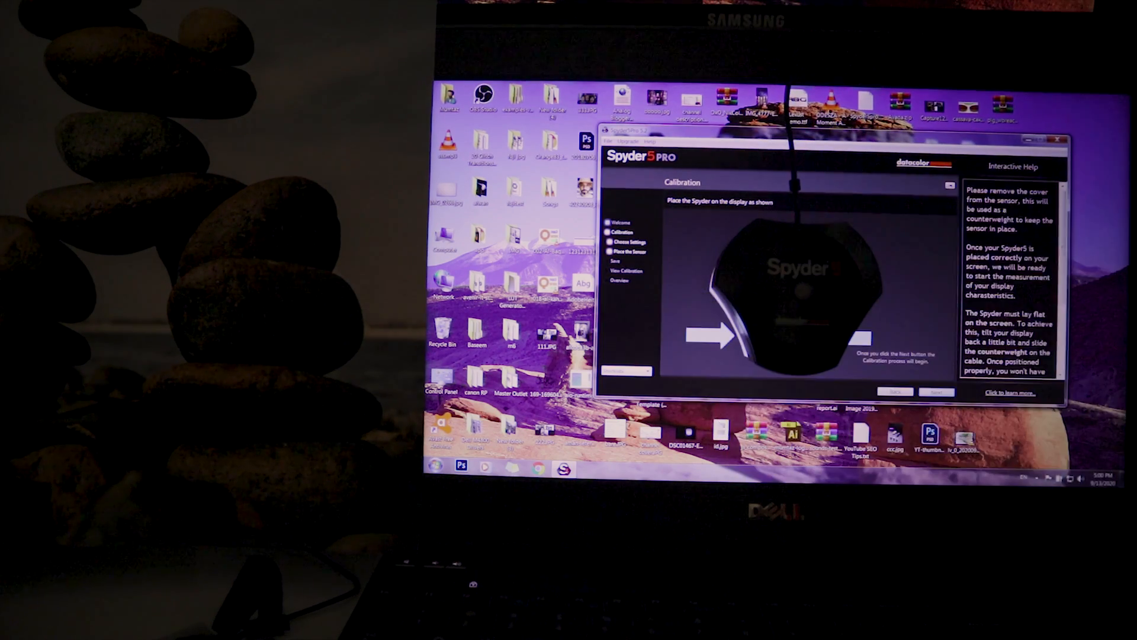
{"action": "left_click", "coordinate": [936, 391]}
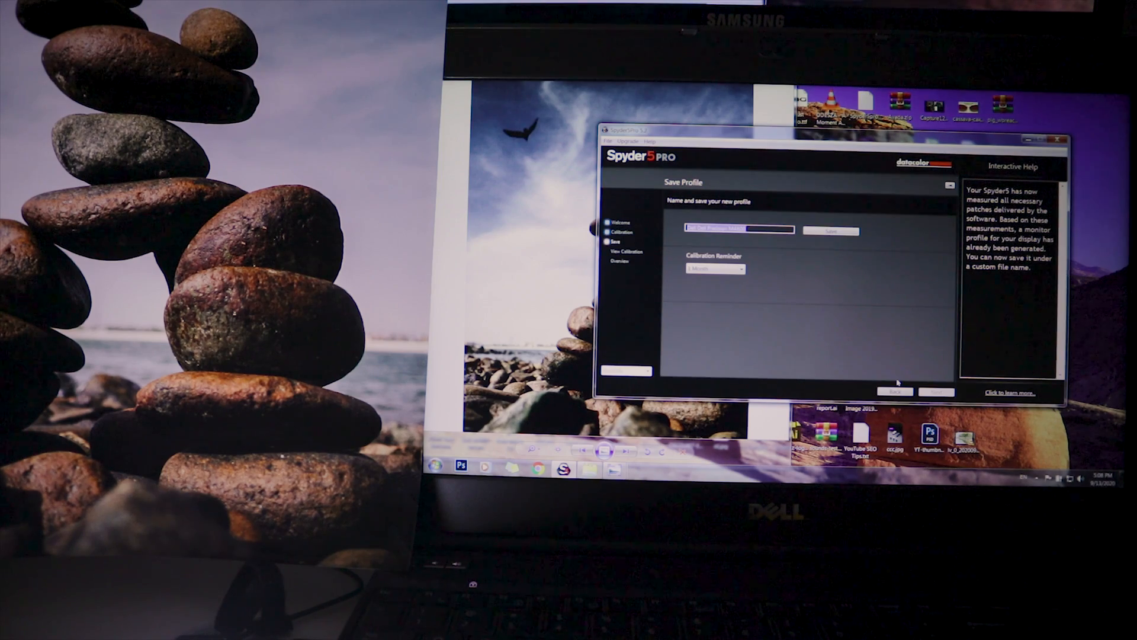
Save the new monitor profile and continue to the SpyderProof preview
{"action": "left_click", "coordinate": [830, 230]}
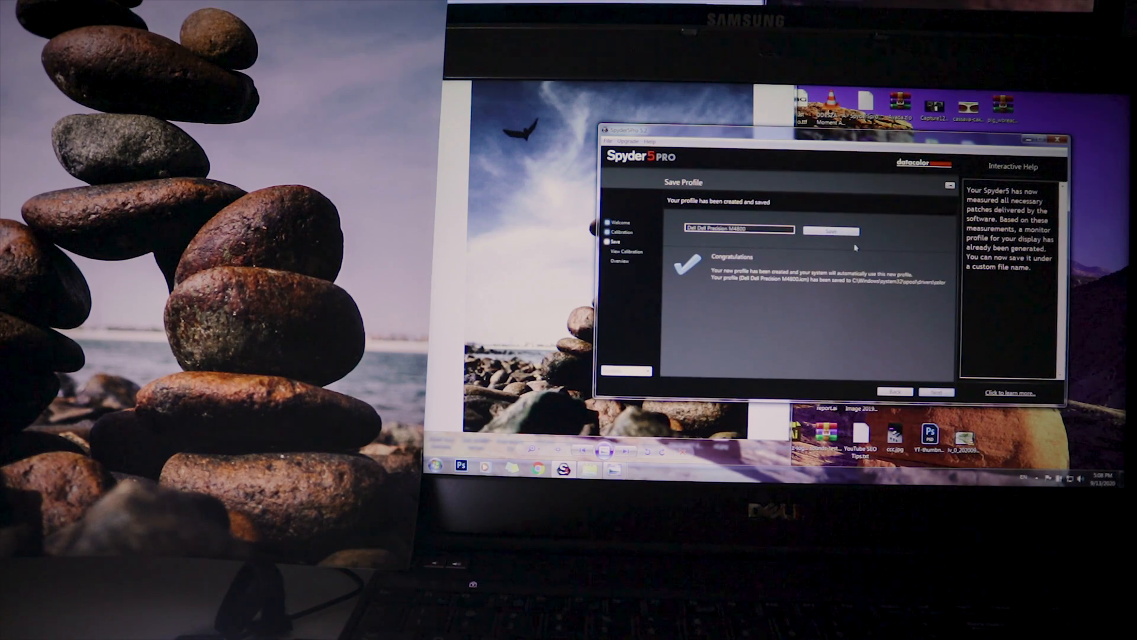
{"action": "left_click", "coordinate": [936, 392]}
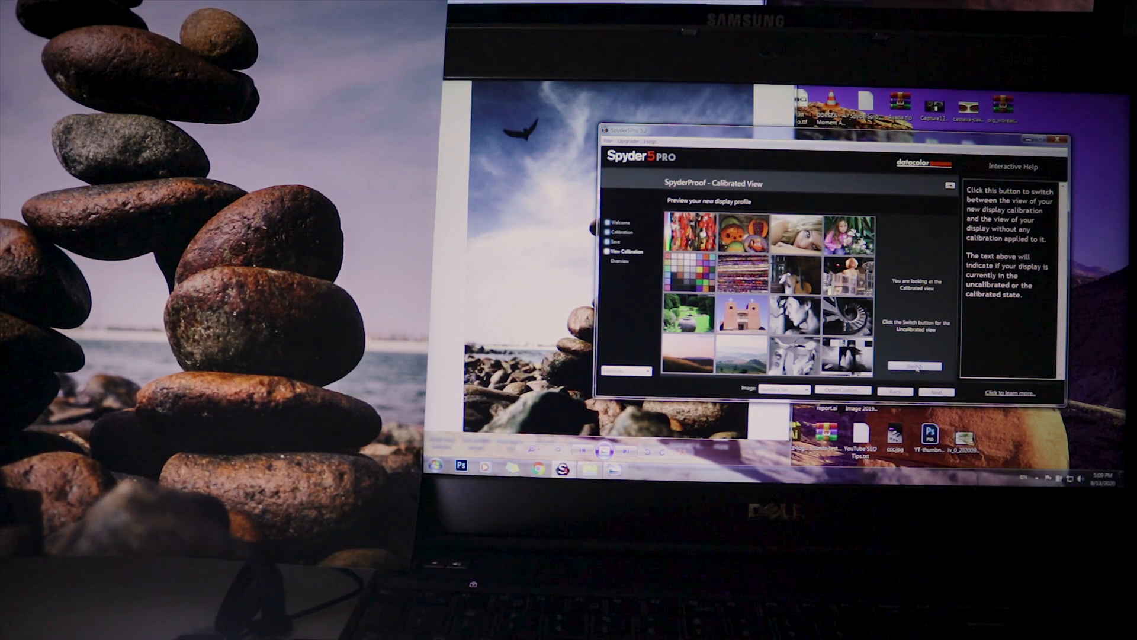
Toggle SpyderProof between Calibrated and Uncalibrated views, ending on Uncalibrated
{"action": "left_click", "coordinate": [914, 366]}
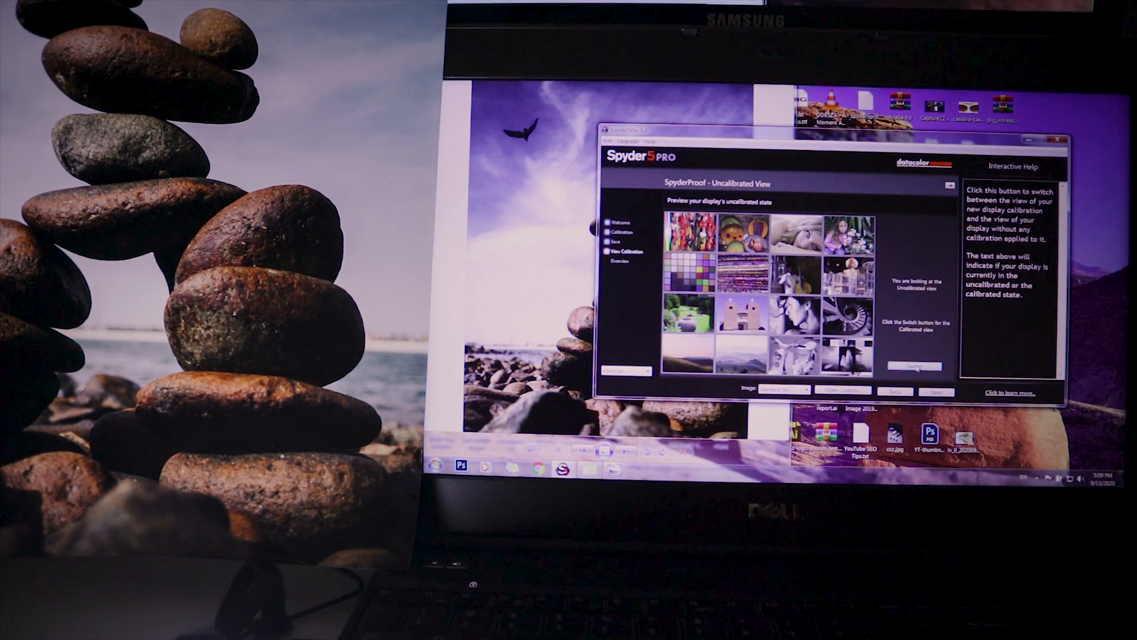
{"action": "left_click", "coordinate": [914, 366]}
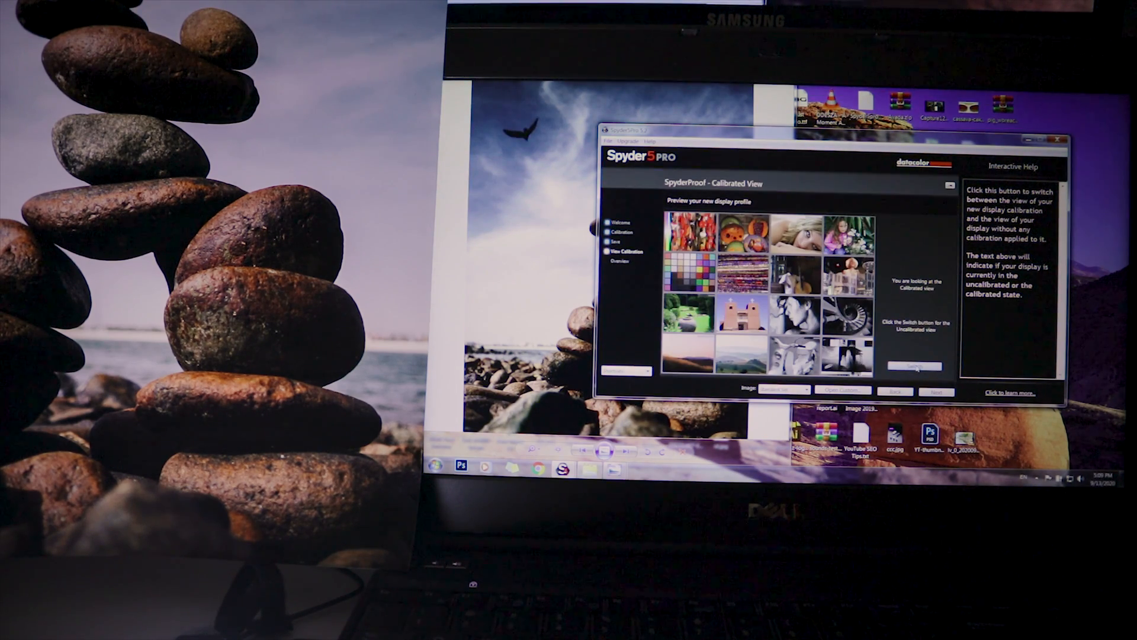
{"action": "left_click", "coordinate": [915, 364]}
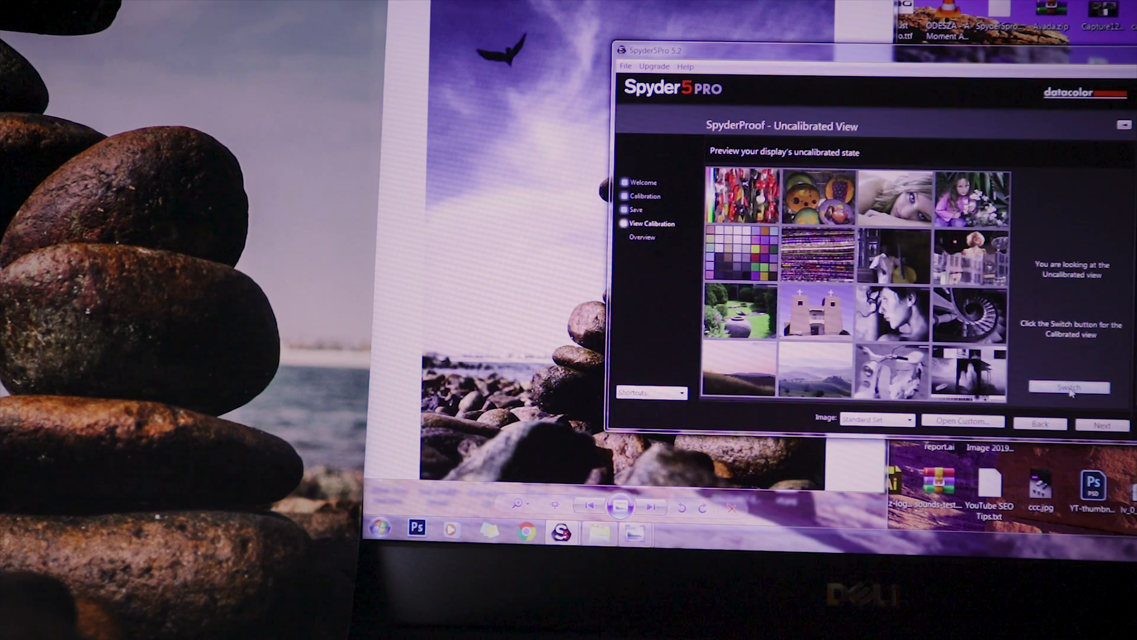
{"action": "left_click", "coordinate": [1067, 387]}
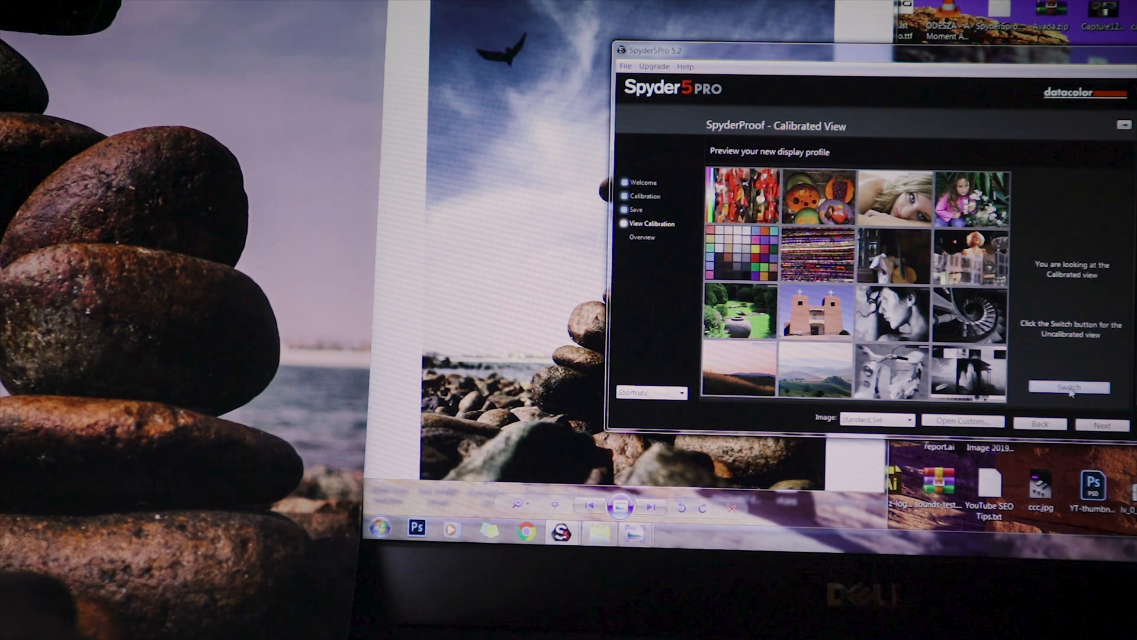
{"action": "left_click", "coordinate": [1069, 387]}
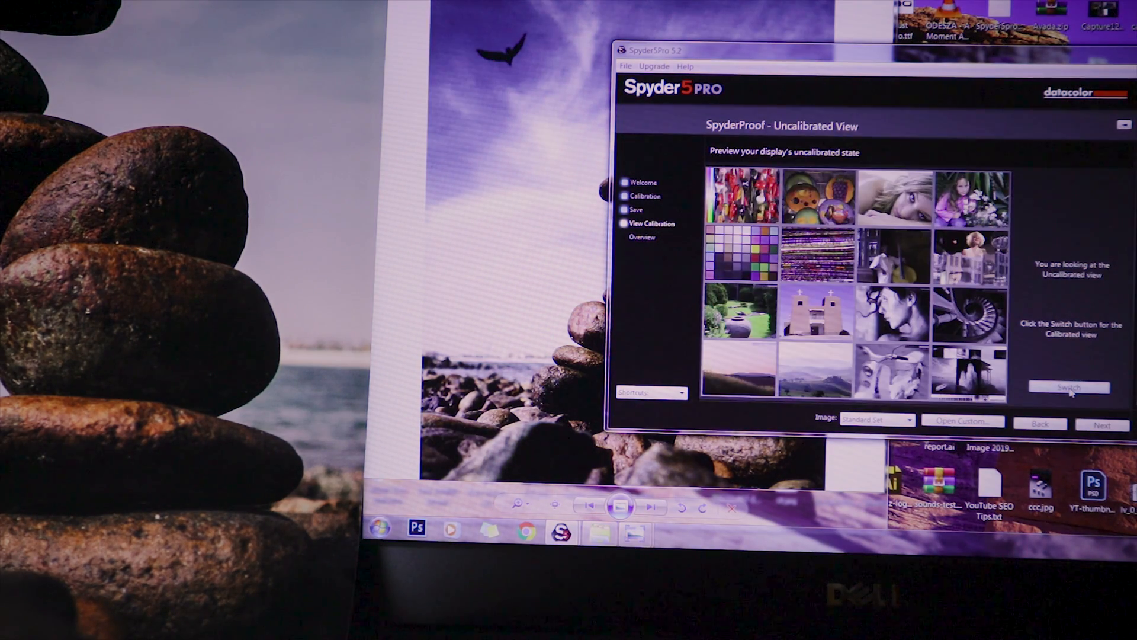